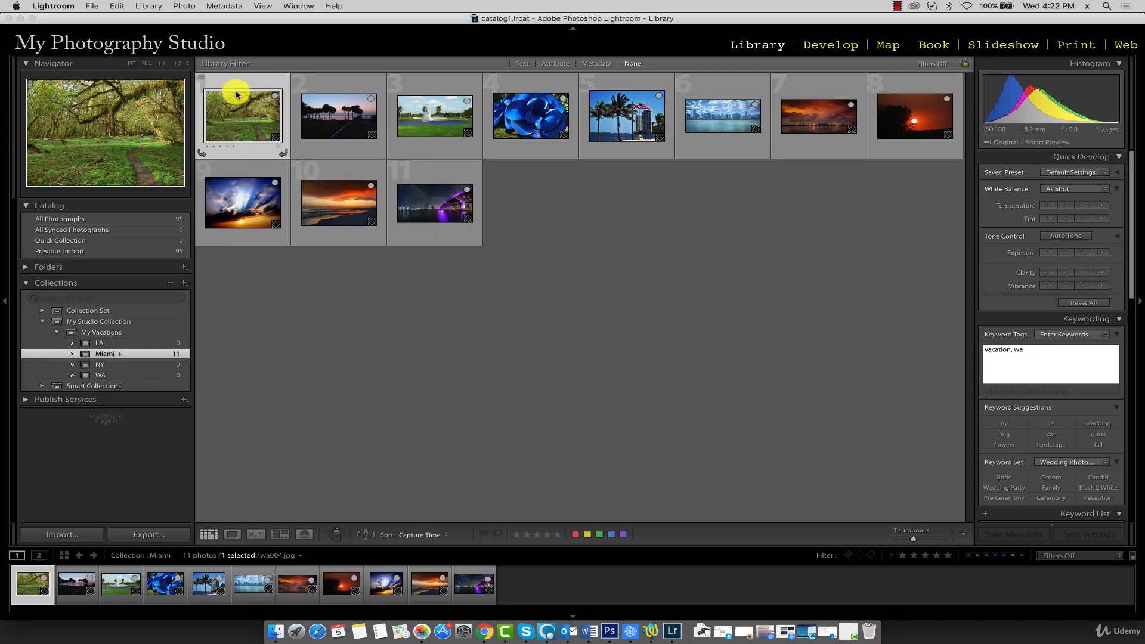
mouse_move(268, 90)
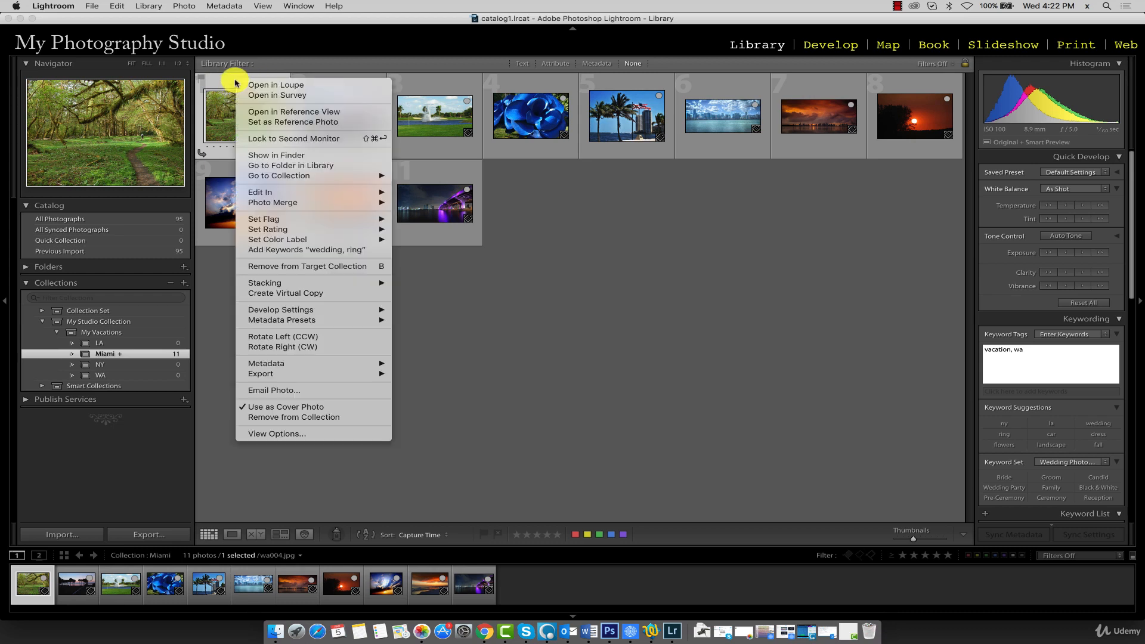
mouse_move(292, 266)
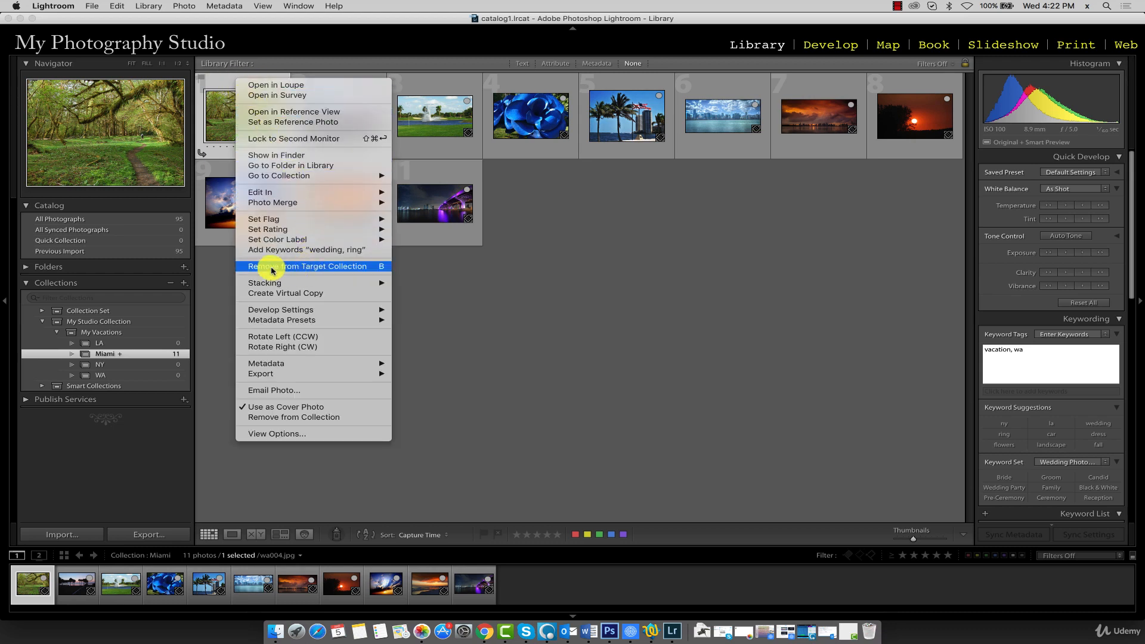
mouse_move(356, 270)
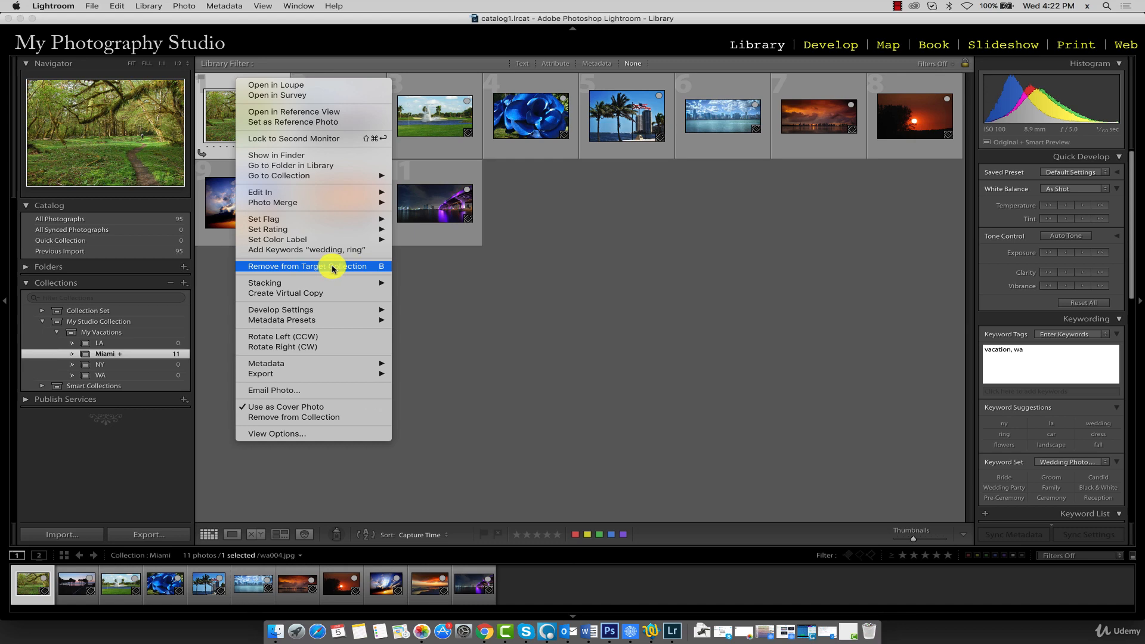
Remove the misplaced WA forest photo wa004 from the Miami collection.
left_click(309, 266)
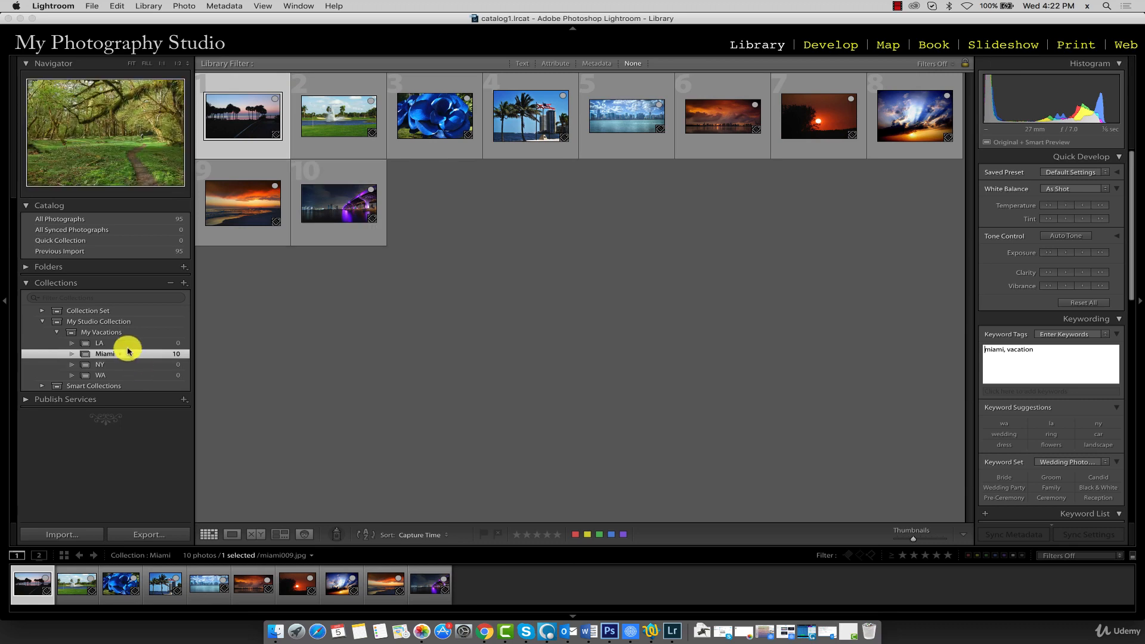
Show all 95 catalog photos and bring up options for the LA collection.
left_click(60, 219)
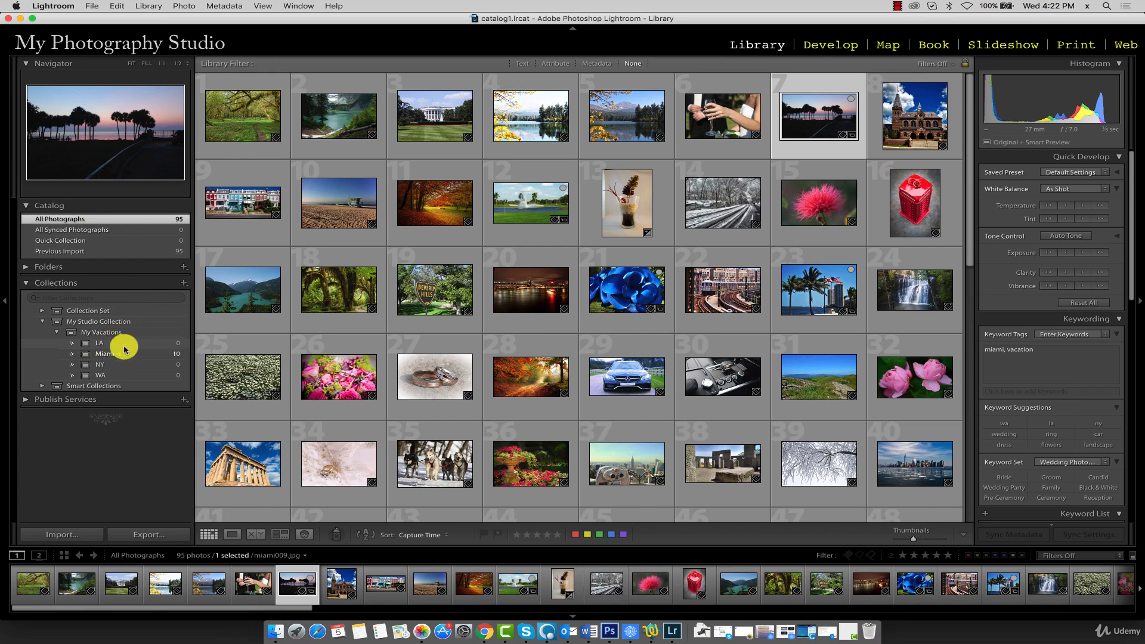
mouse_move(117, 346)
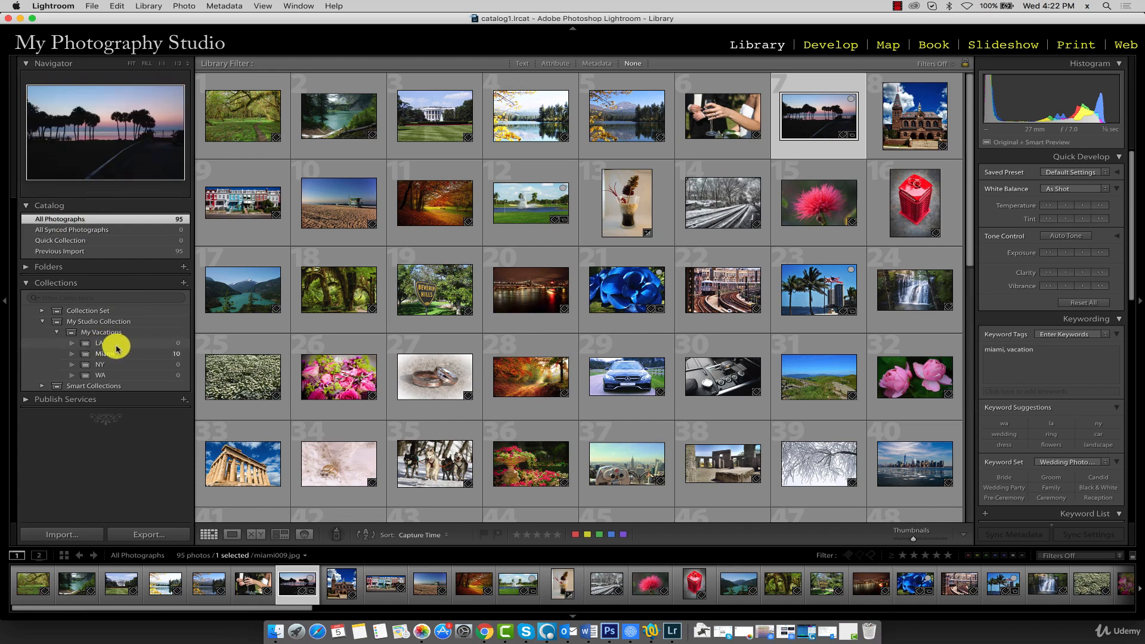
right_click(113, 349)
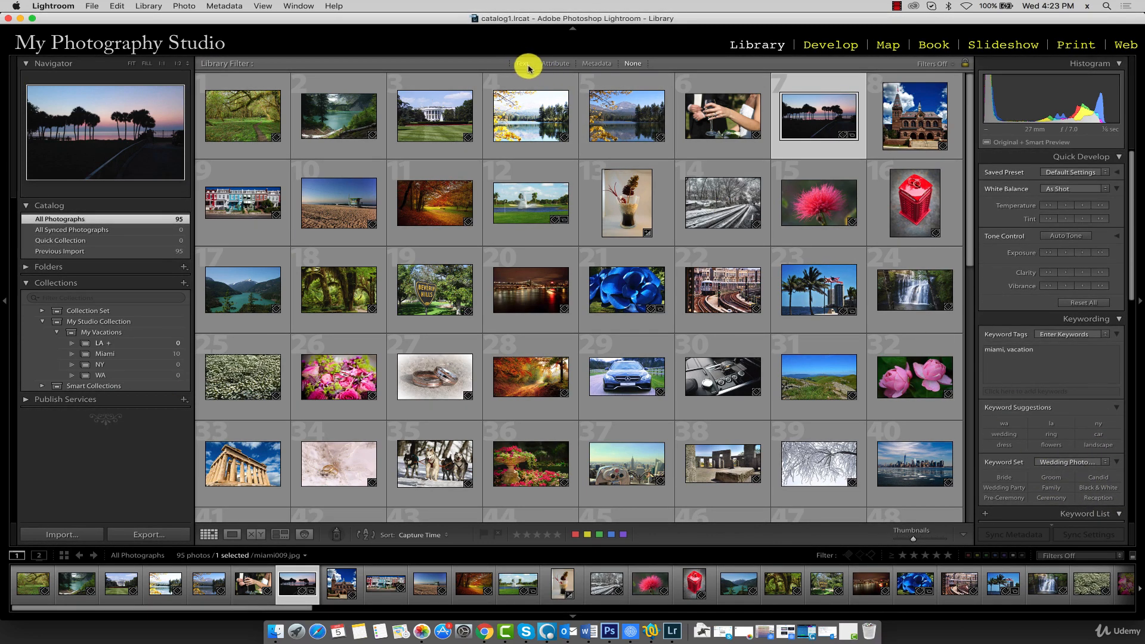
Filter the catalog by keywords containing 'vacation, la', leaving 10 of 95 photos.
left_click(520, 63)
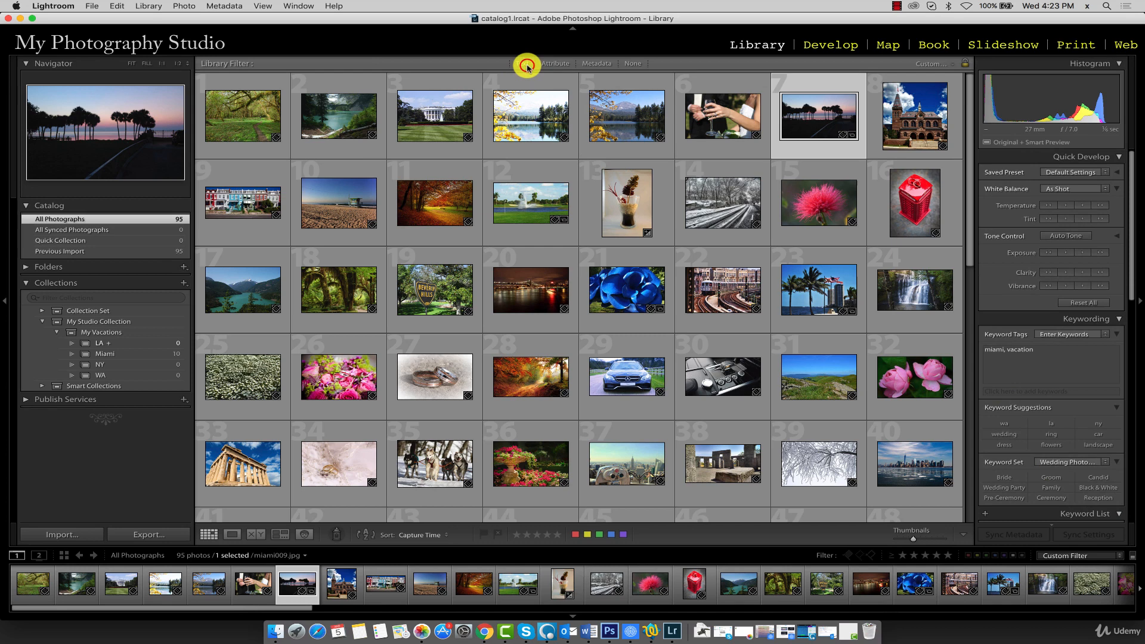
left_click(522, 64)
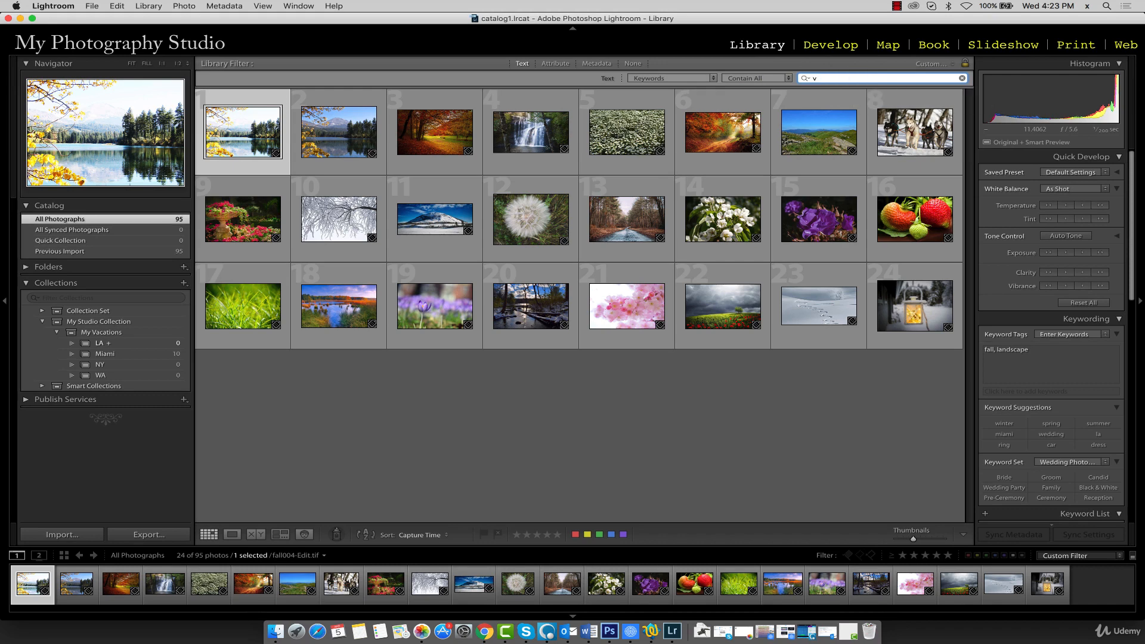
type("vacation, la")
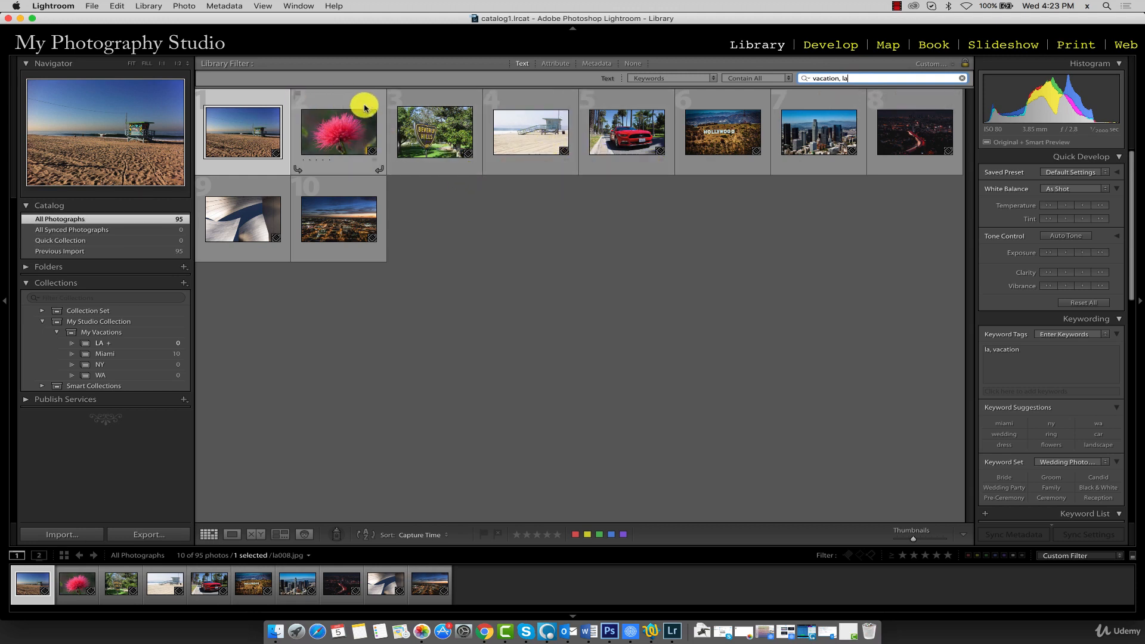
mouse_move(358, 170)
type("ny")
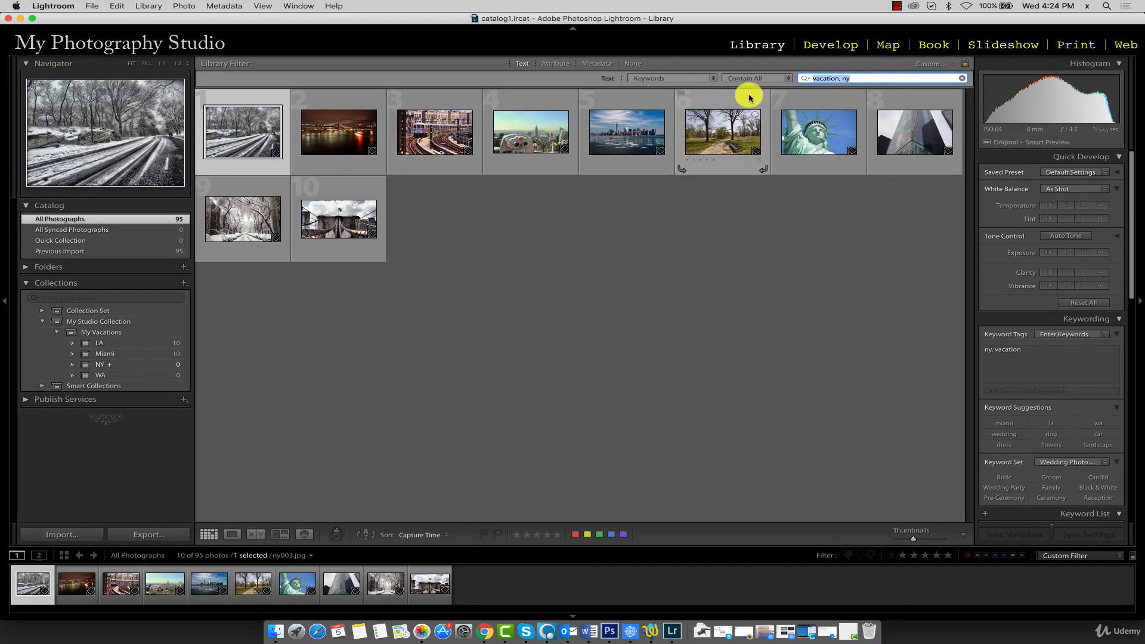
mouse_move(352, 185)
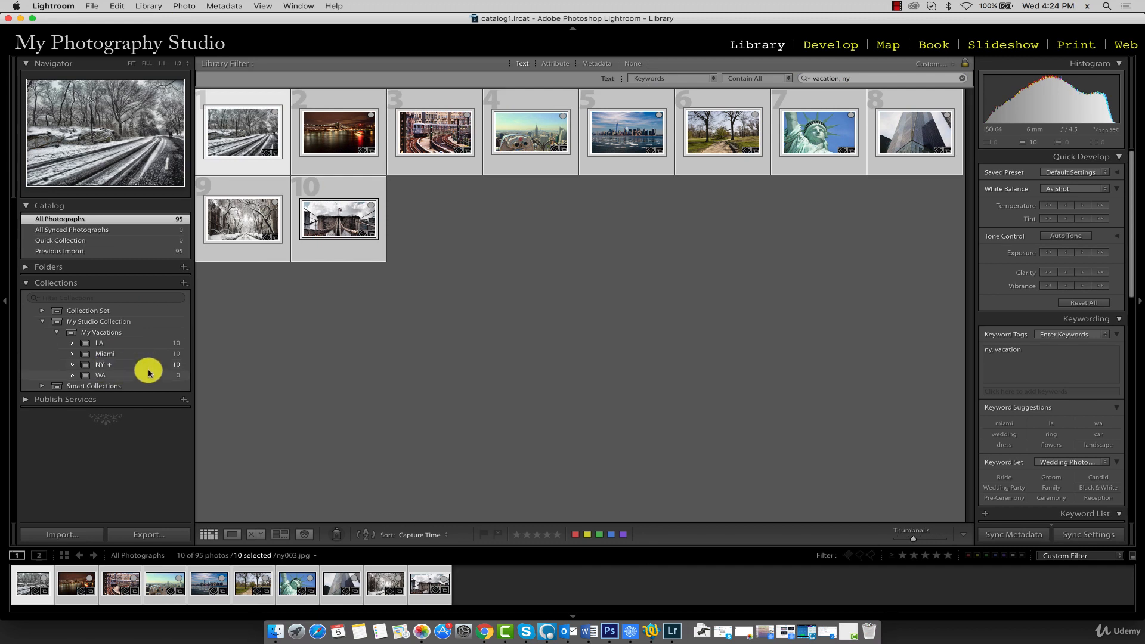
Open the empty WA collection.
left_click(101, 375)
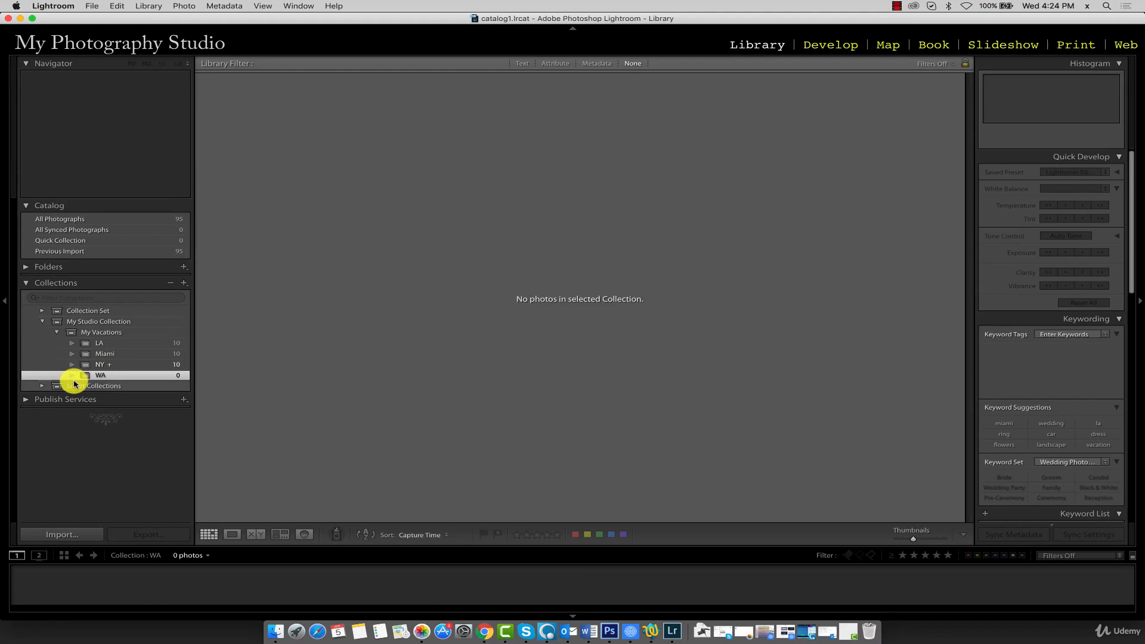
Return to the 10 vacation-and-ny photos and bring up WA collection options.
left_click(60, 218)
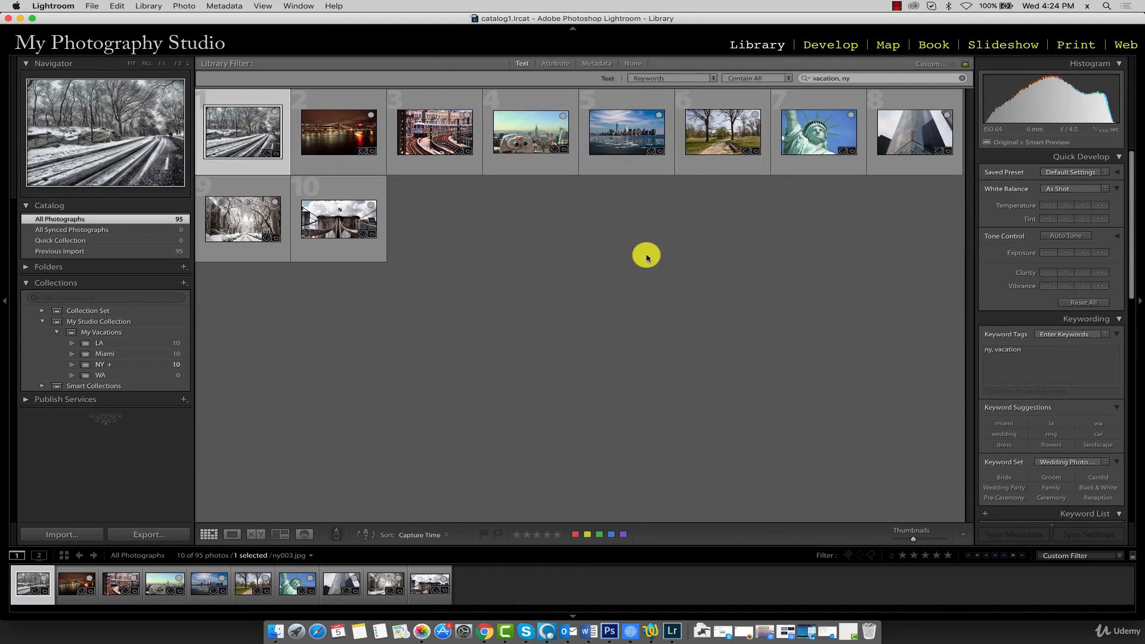
mouse_move(114, 377)
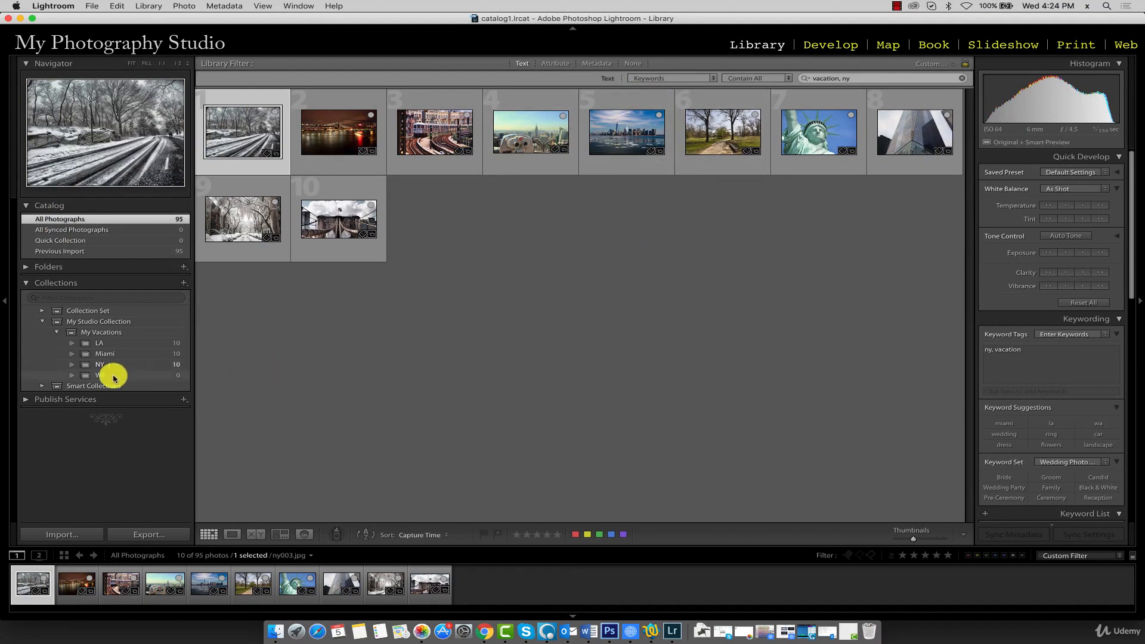
right_click(100, 375)
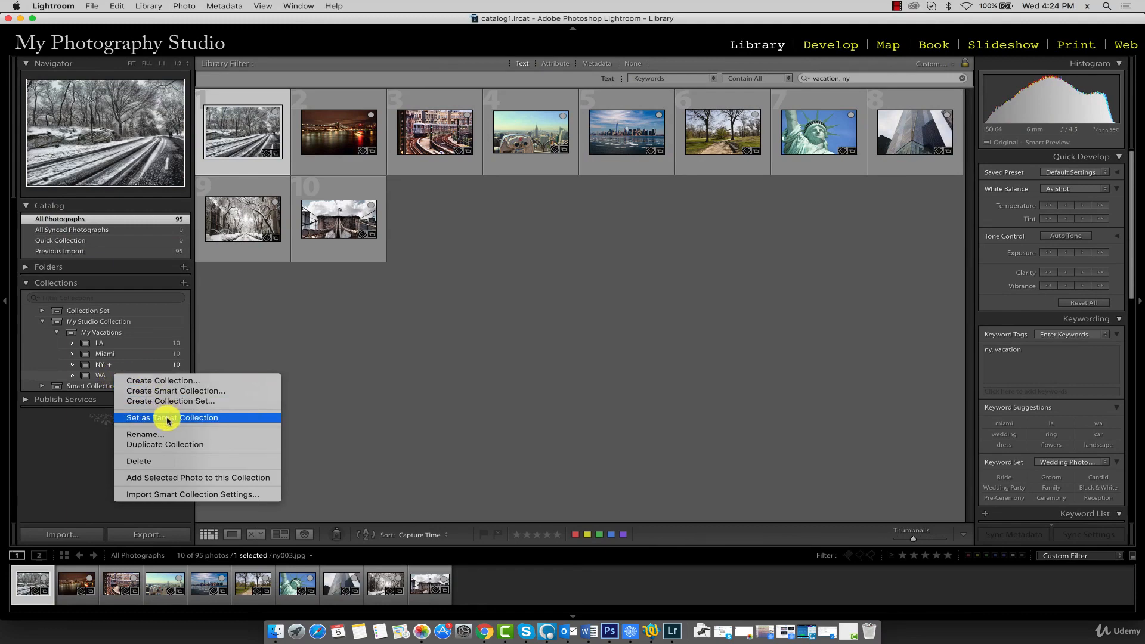